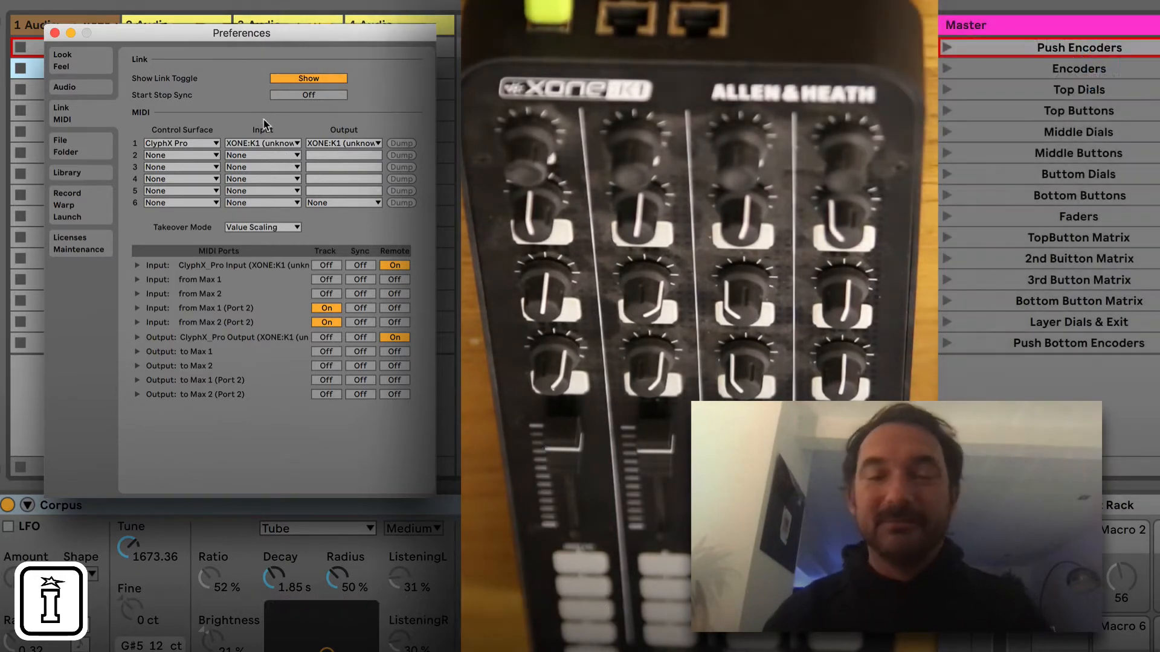
- Close Preferences and select the 15/E2 clip in the first track
left_click(71, 32)
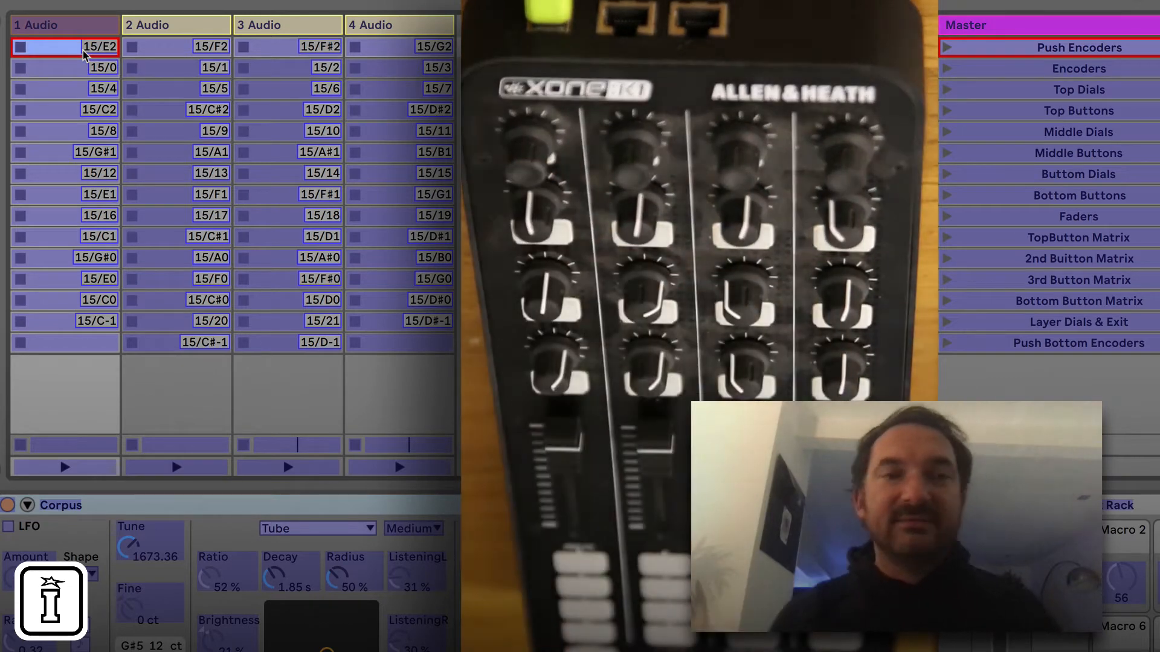
left_click(64, 67)
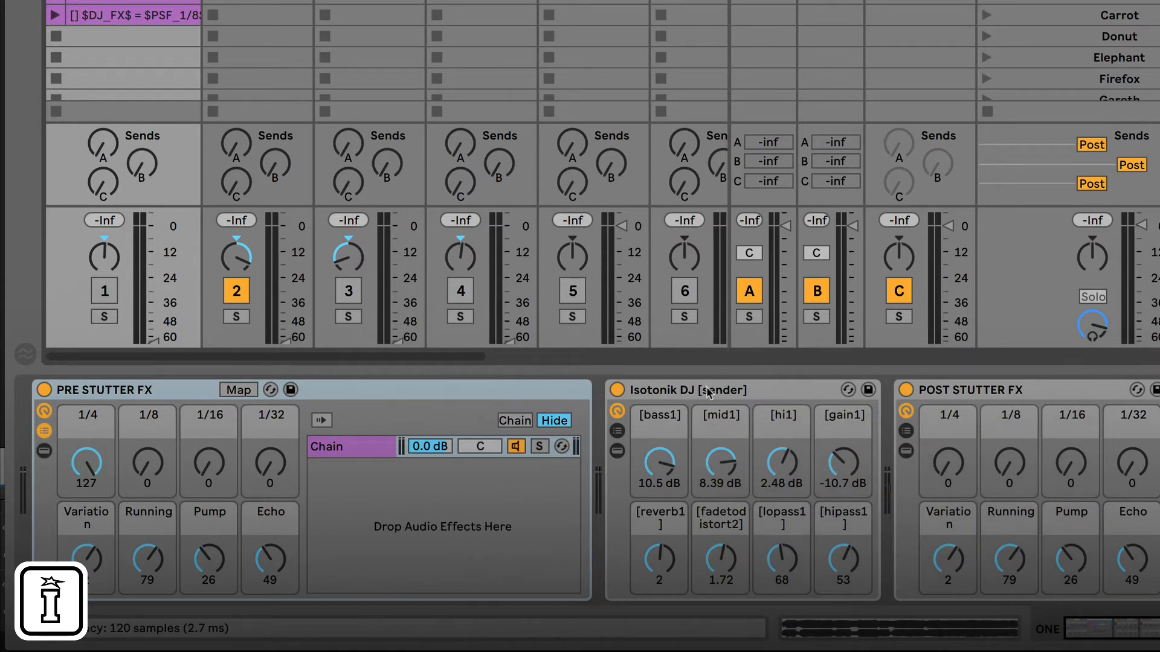
- Select the Isotonik DJ [sender] device in the effects chain
left_click(688, 390)
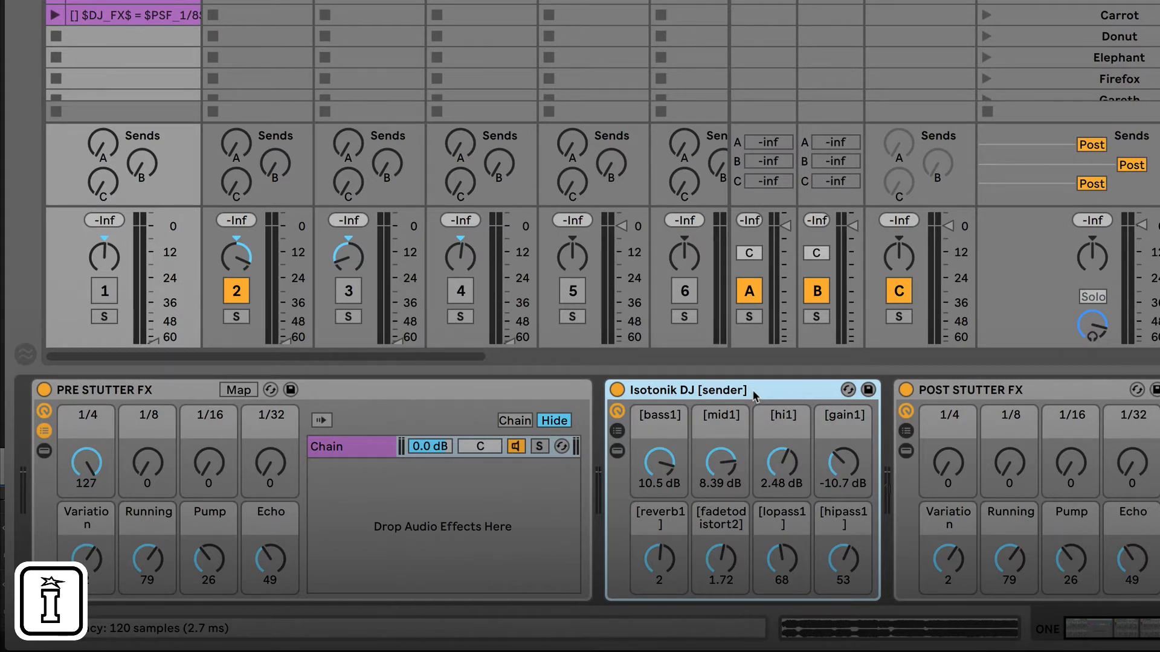
mouse_move(844, 436)
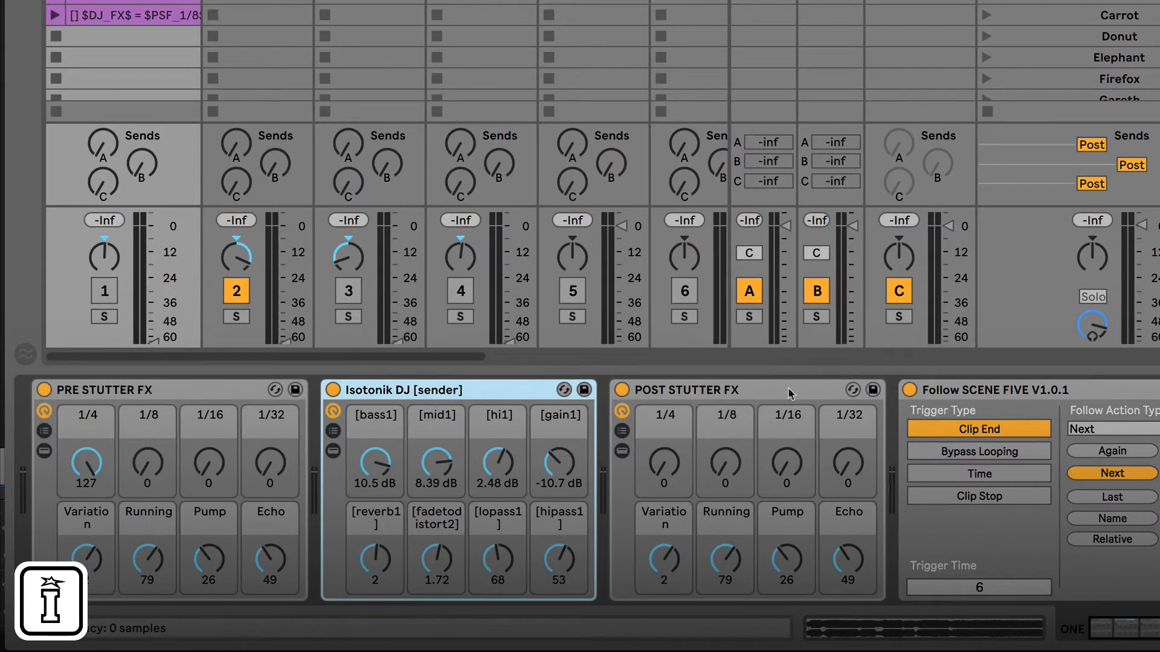
mouse_move(808, 246)
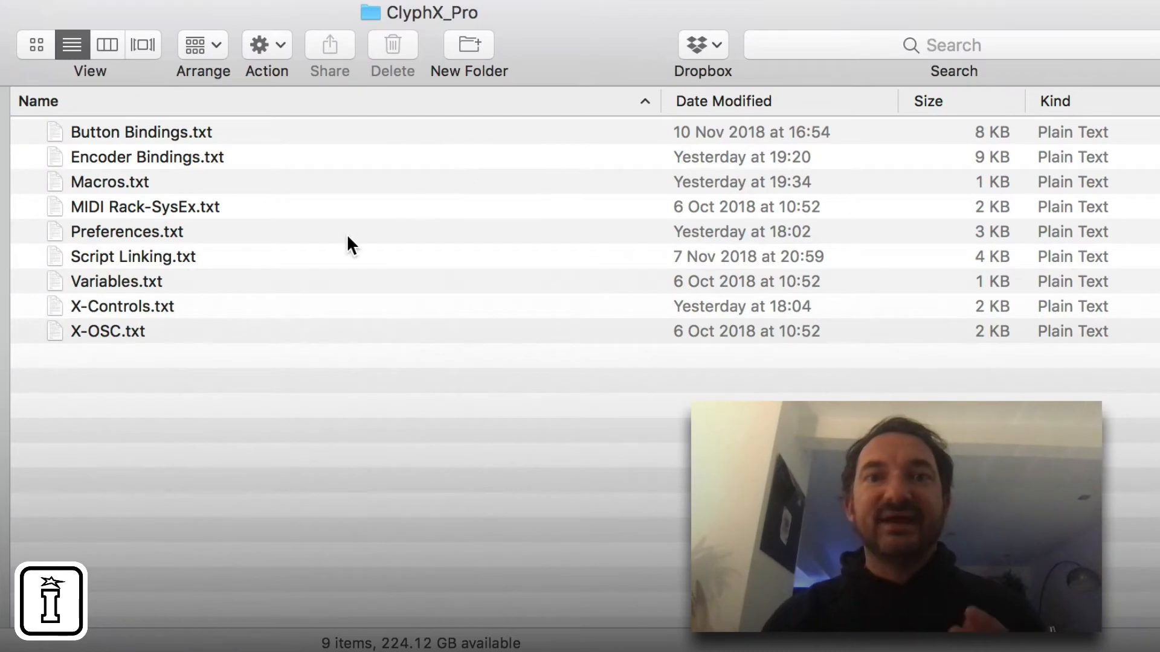
mouse_move(161, 138)
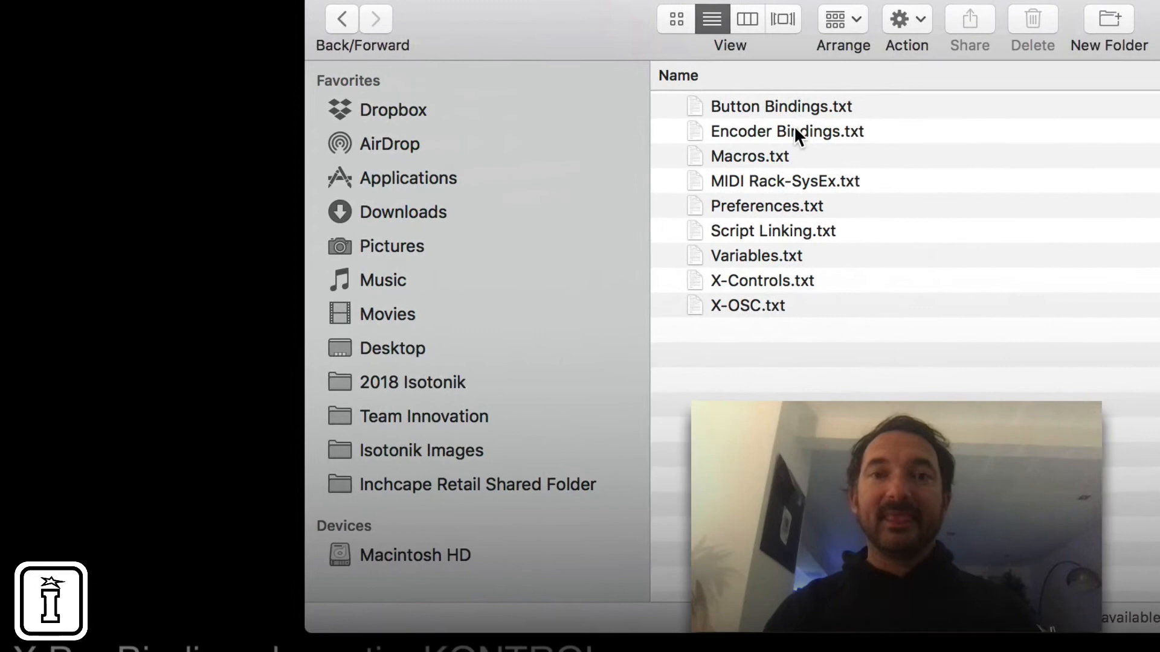
- Open Encoder Bindings.txt from the ClyphX_Pro folder in TextEdit
double_click(781, 106)
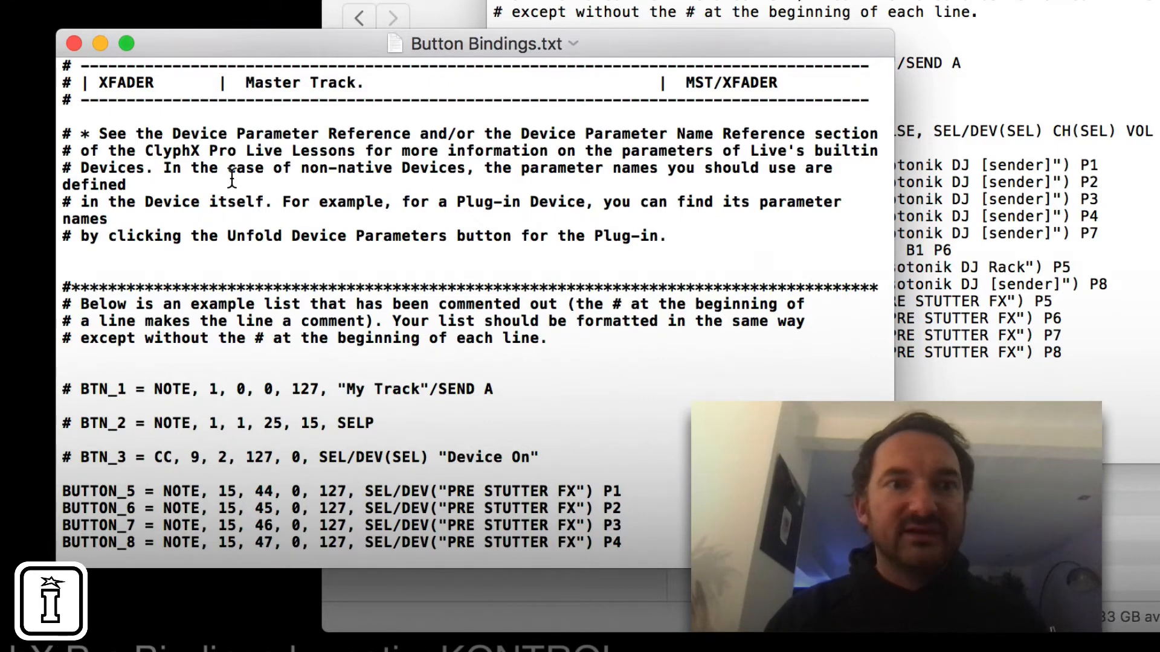
- Scroll Button Bindings.txt up to the NAME / APPLIES TO / EXAMPLE table
scroll("up", 3)
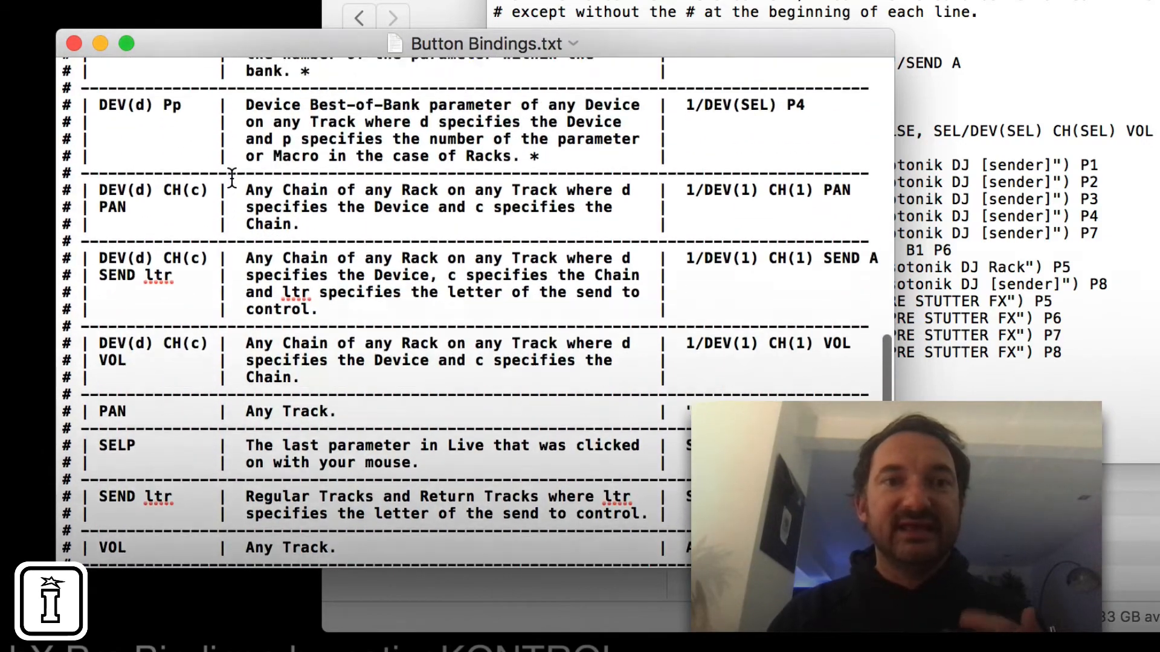
scroll("up", 3)
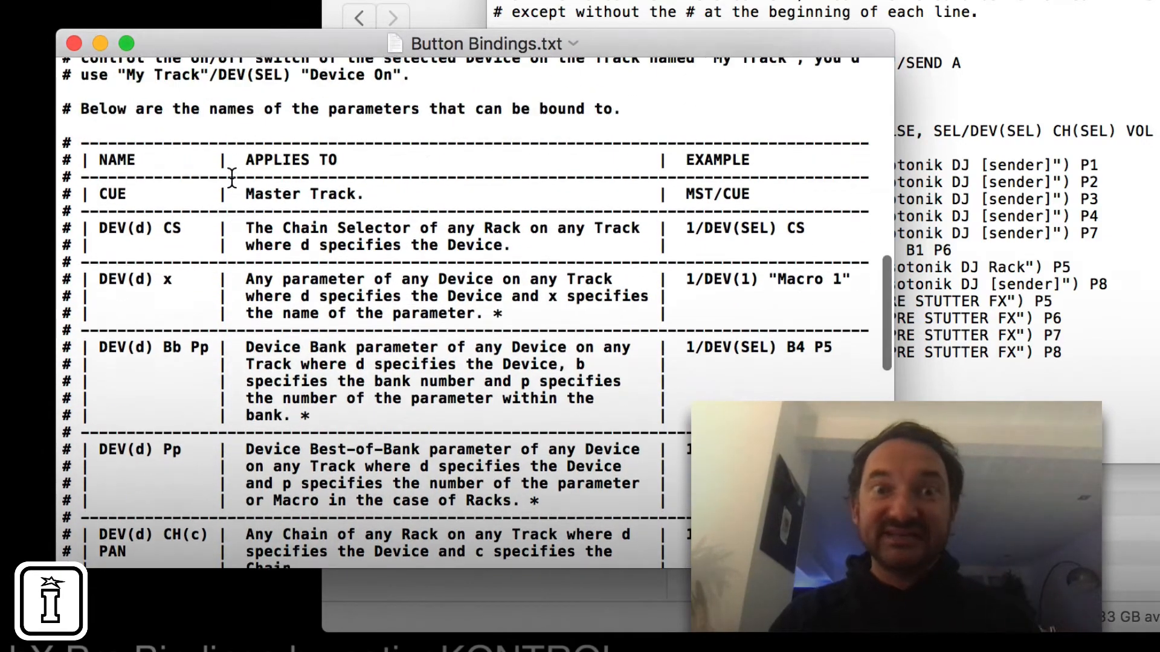
scroll("up", 3)
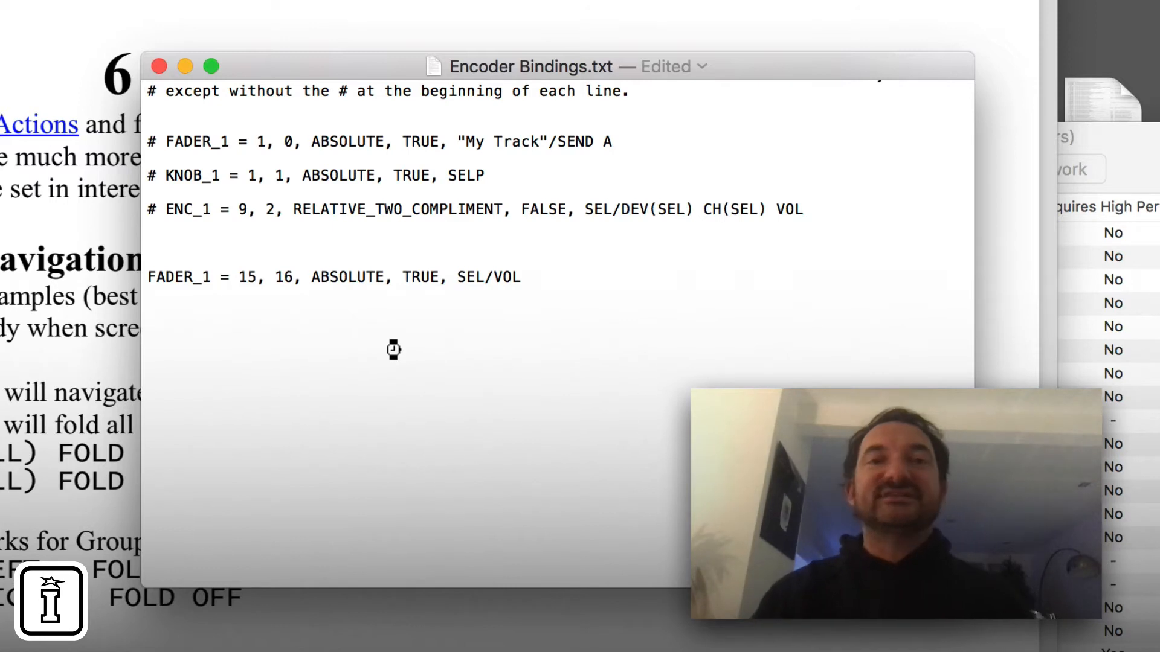
mouse_move(404, 385)
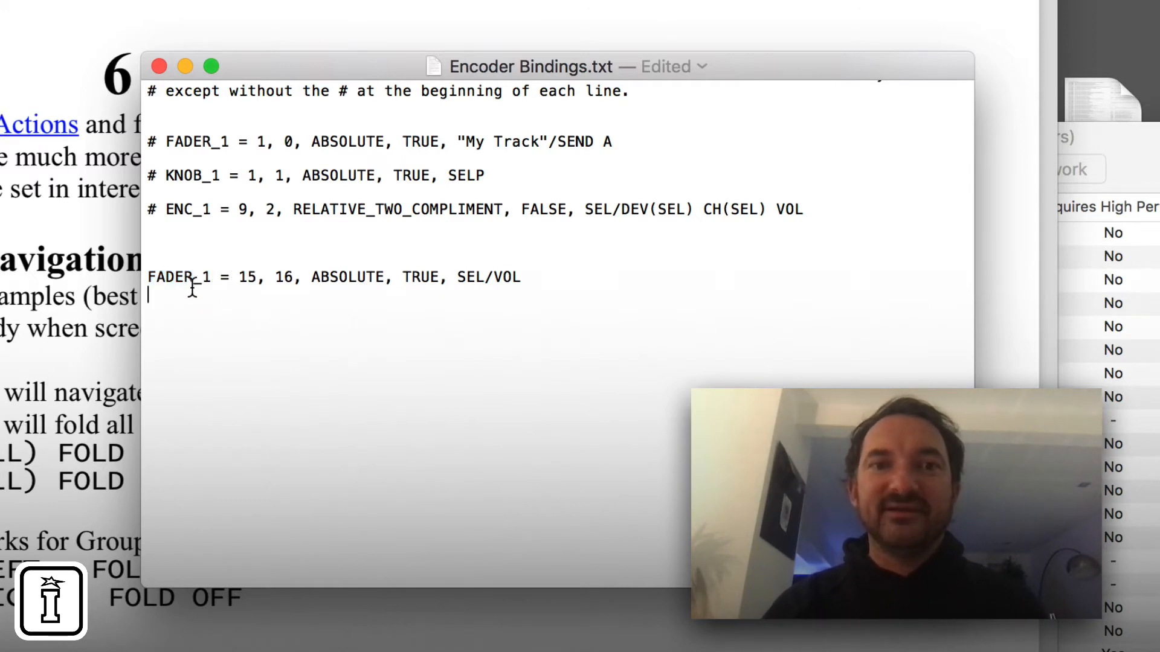
mouse_move(314, 327)
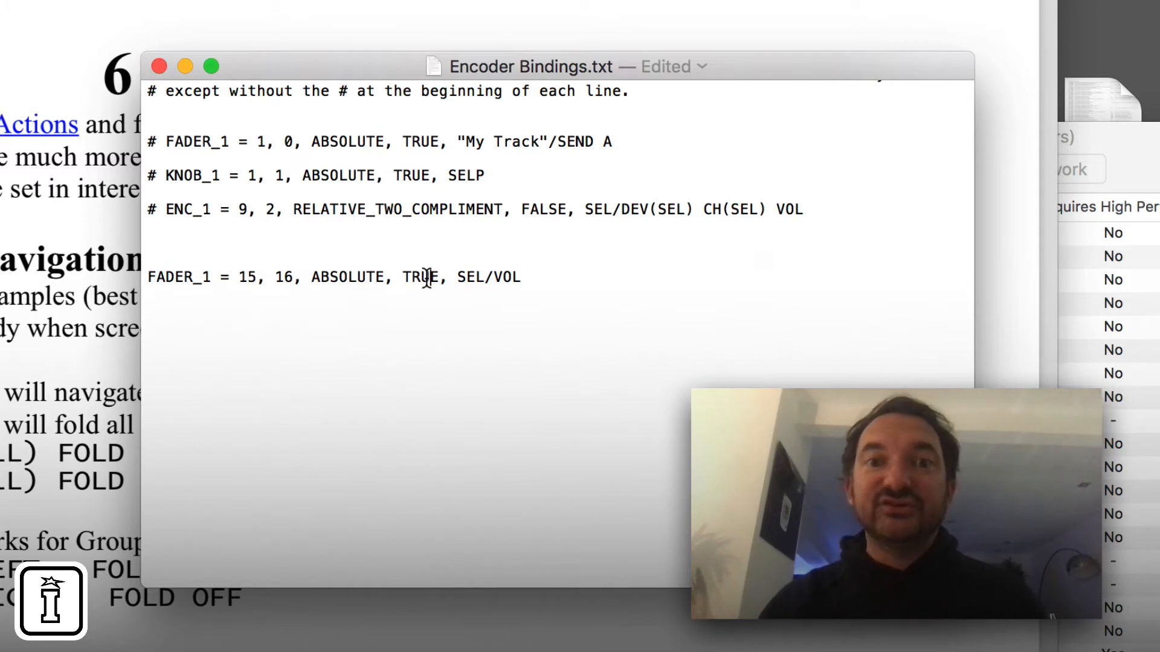
mouse_move(459, 343)
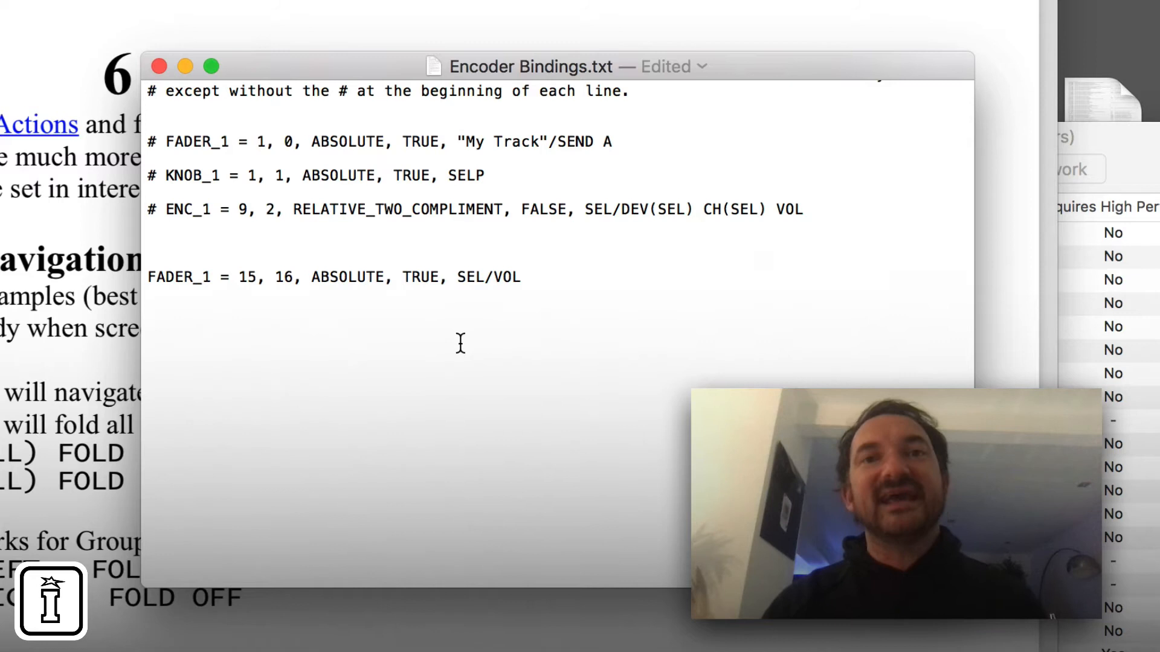
left_click(435, 276)
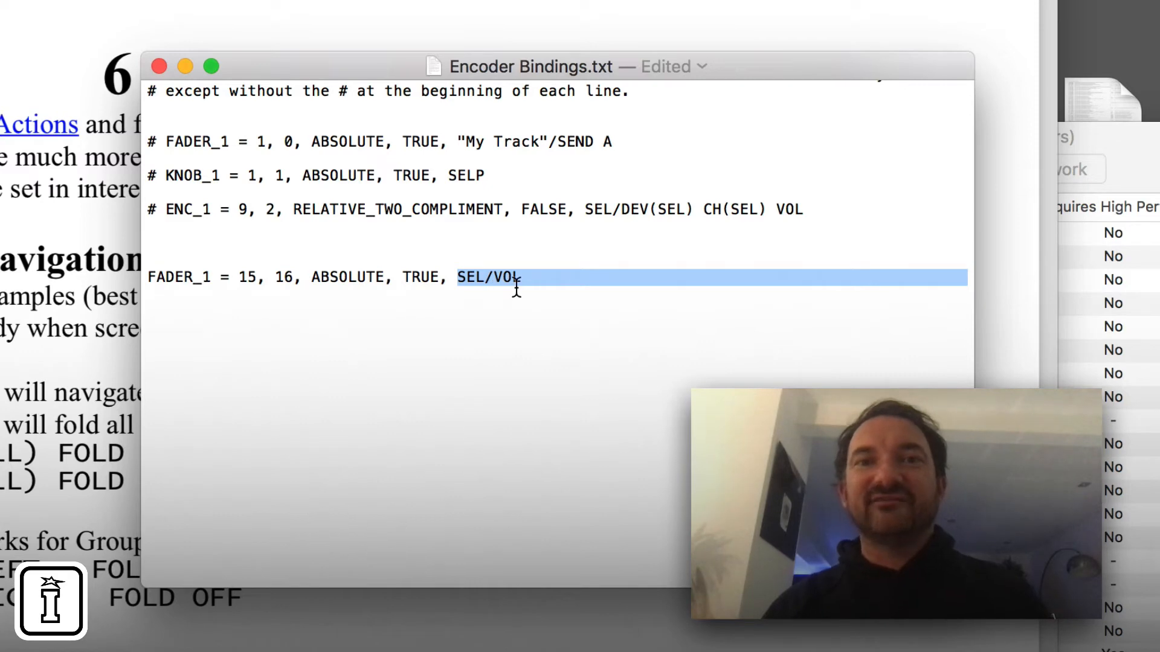
key("cmd+s")
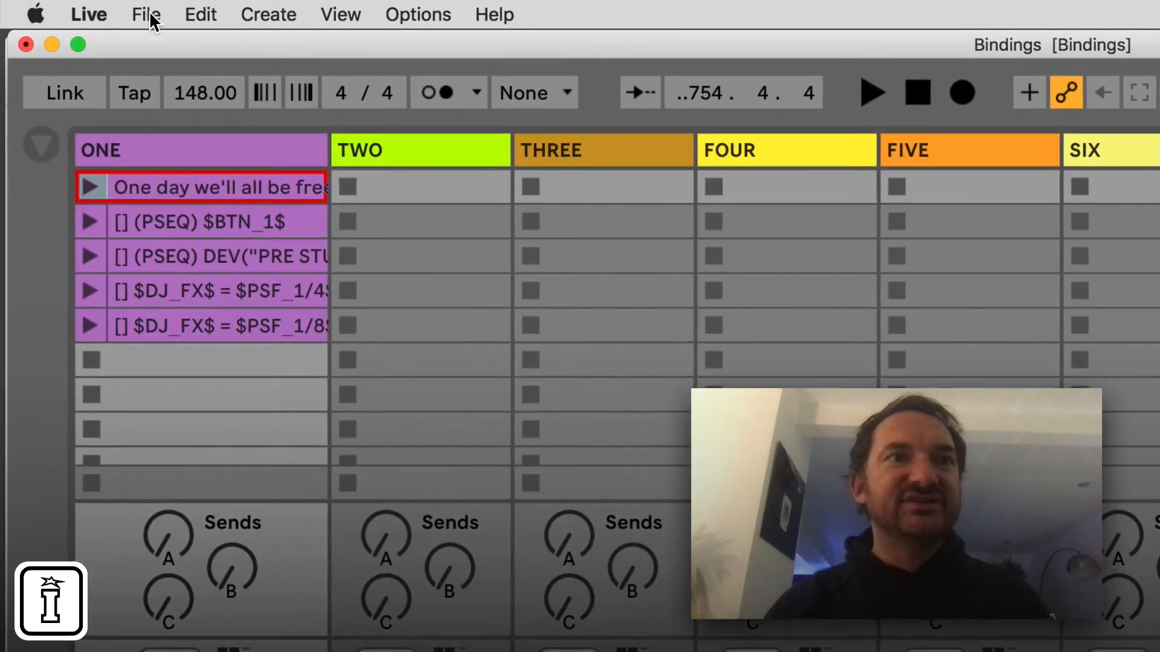
- Reopen the recent Bindings.als set from the File menu
left_click(145, 14)
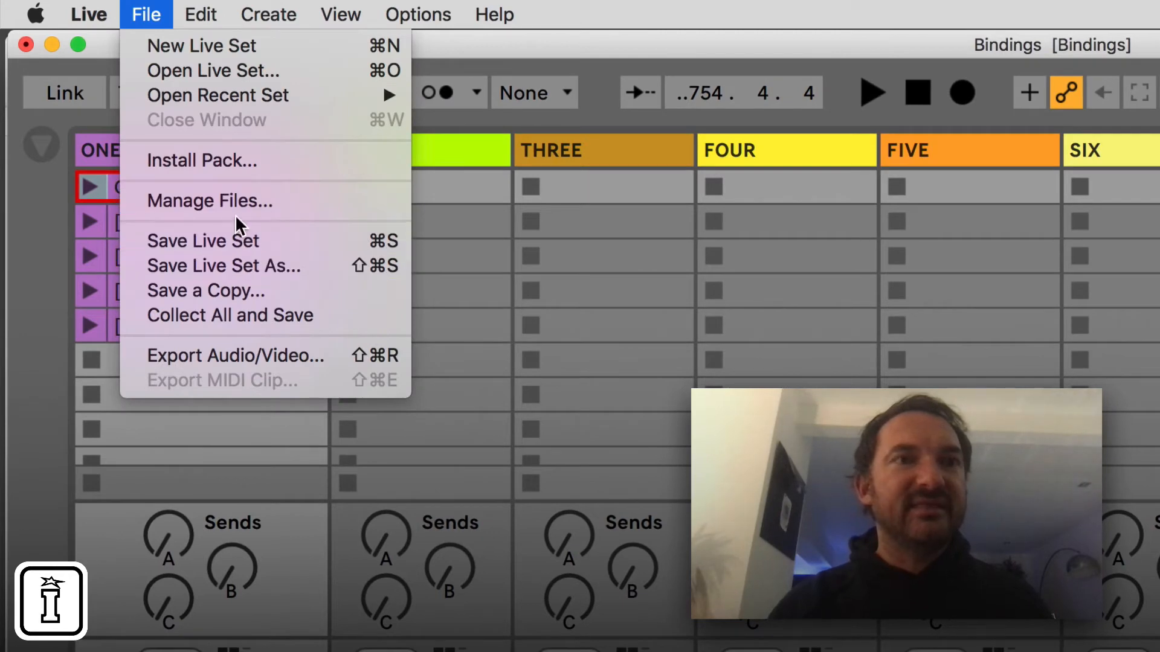
mouse_move(217, 94)
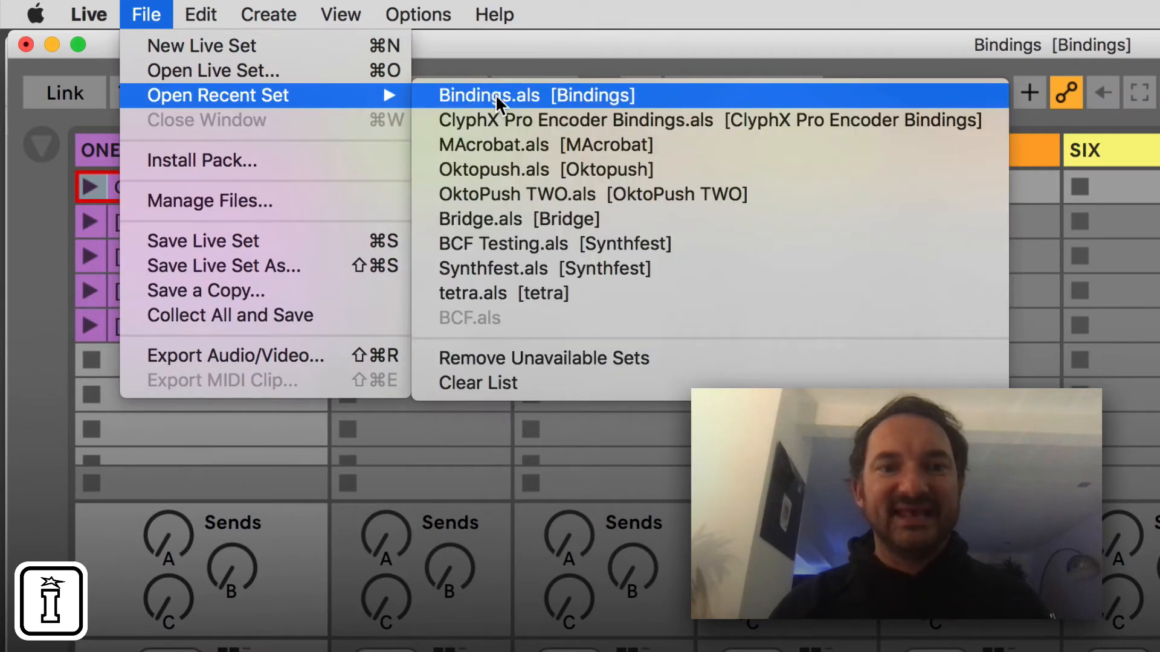
left_click(488, 95)
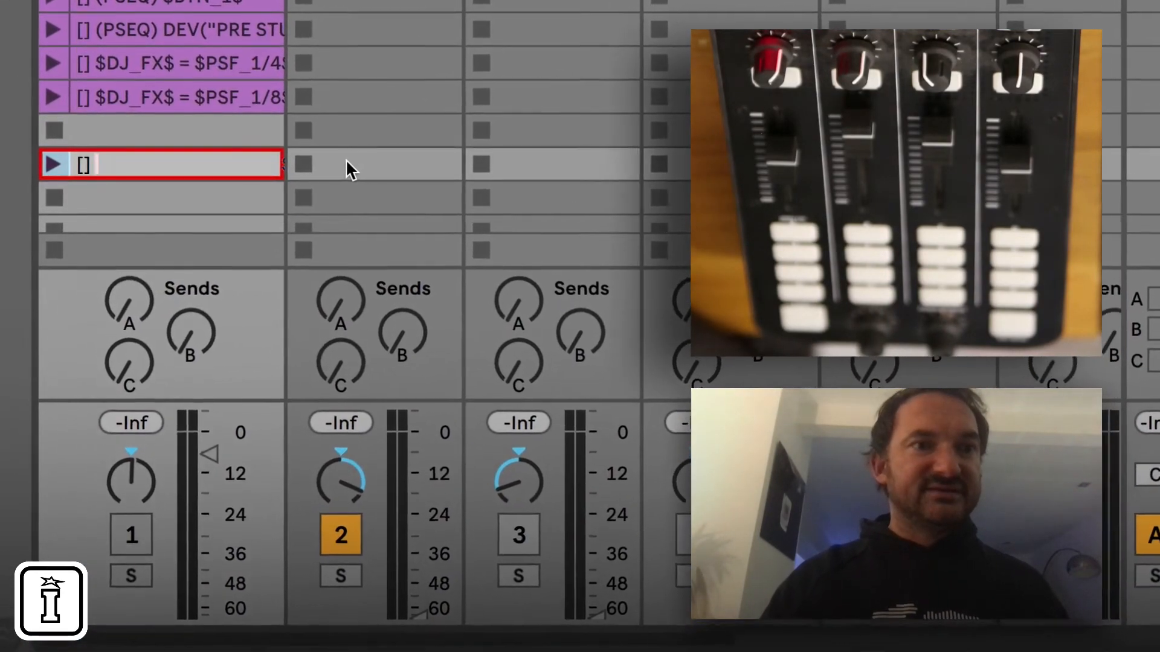
- Type the X-clip name '[] BIND Fader_1 SEL/SEND…' into the first track's clip
type("BIND")
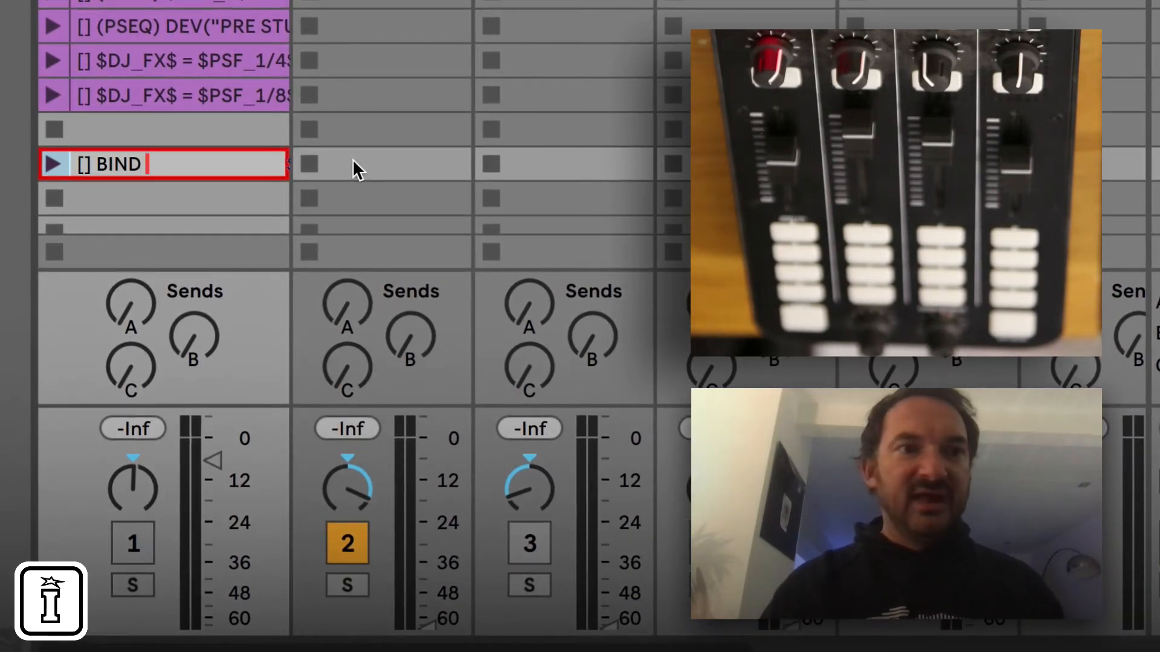
type("Fader")
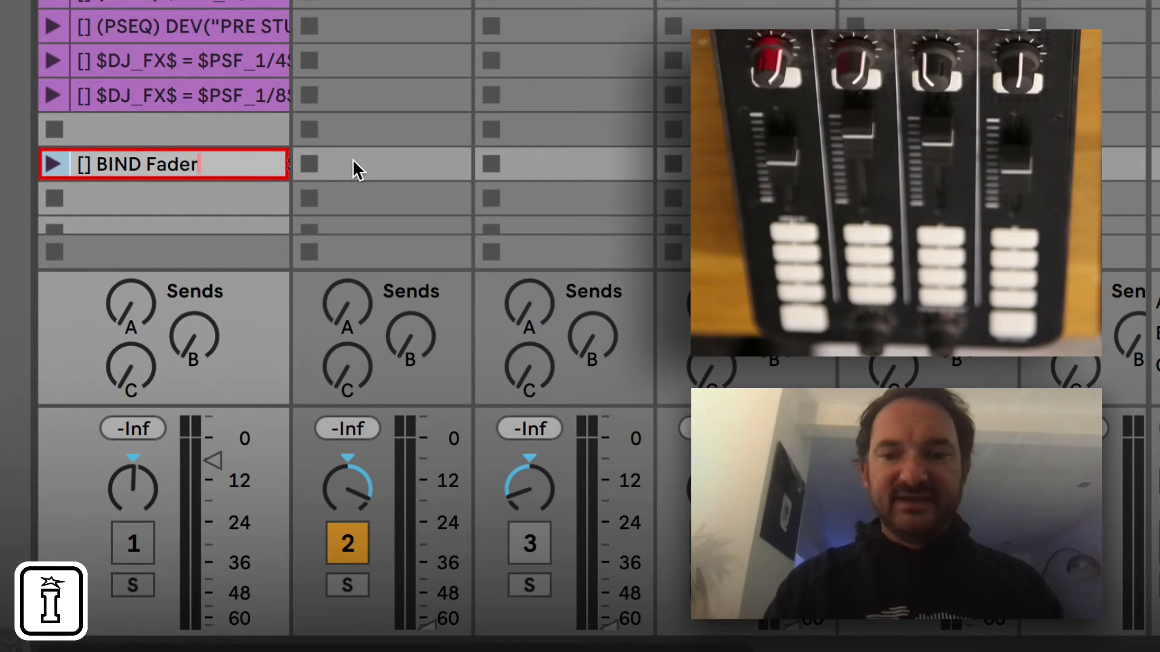
type("_1")
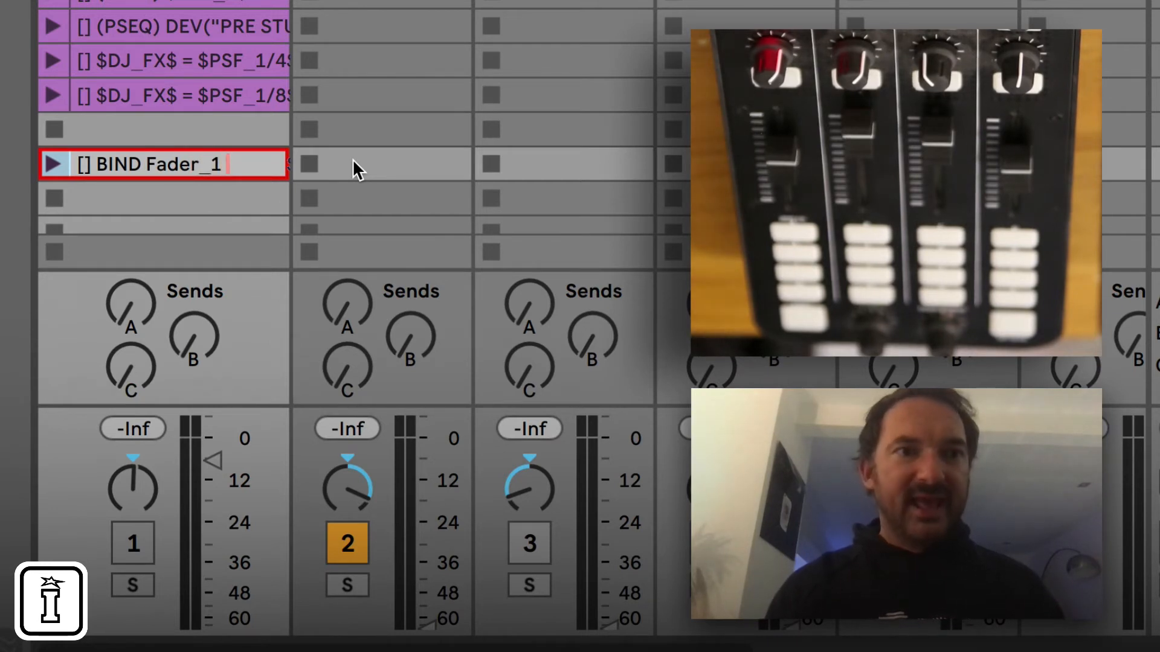
type("S")
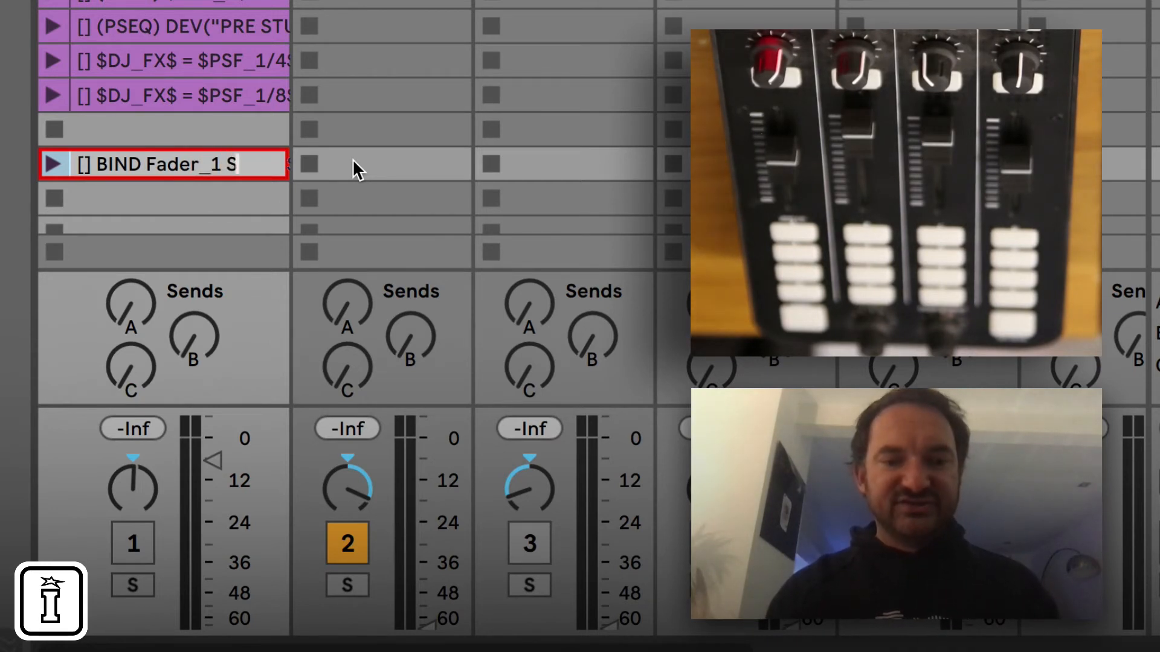
type("EI")
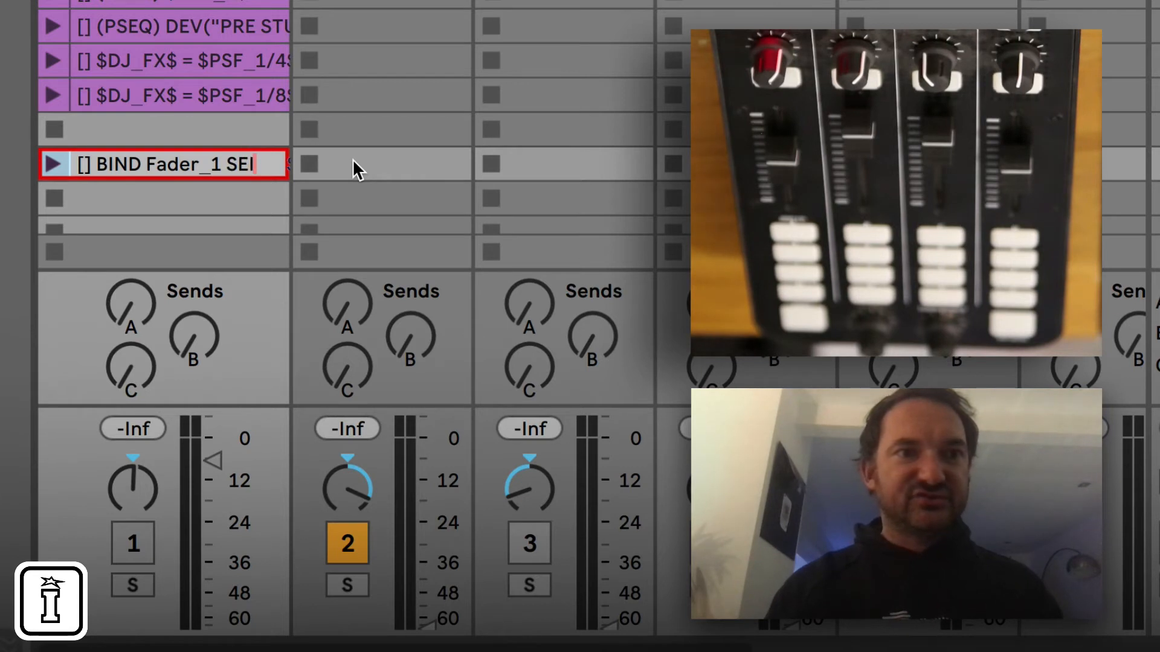
type("/SE")
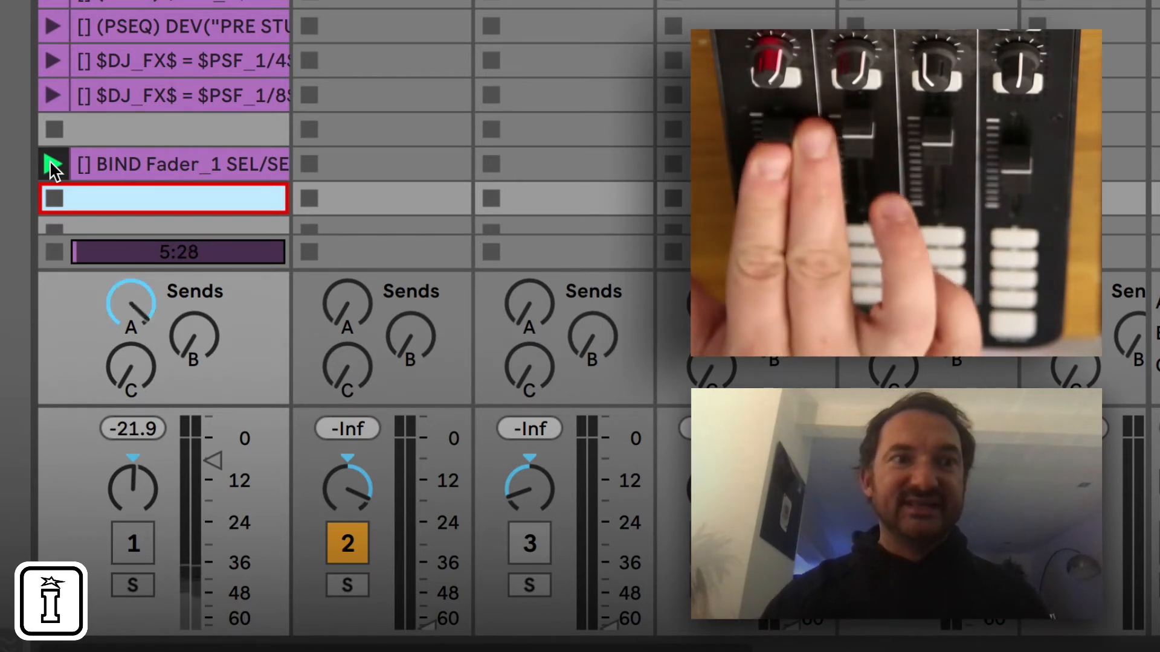
left_click(52, 164)
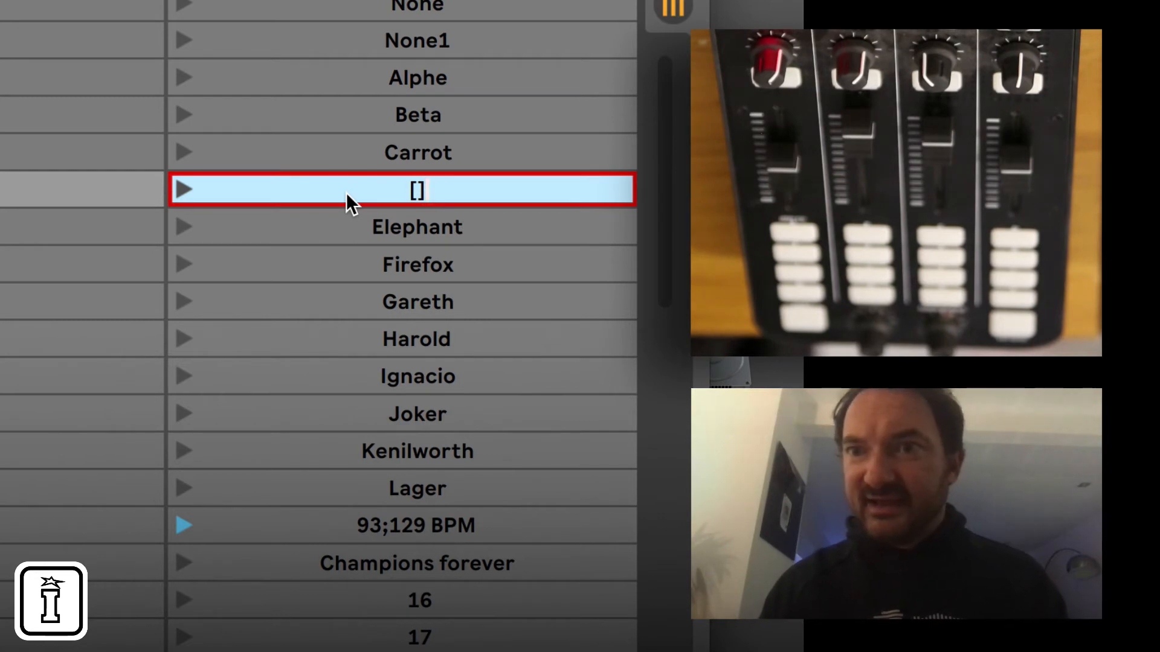
- Name the '[]' scene '[] BIND Fader_1 SEL/SEND', deleting a stray typed letter
type("BIND F")
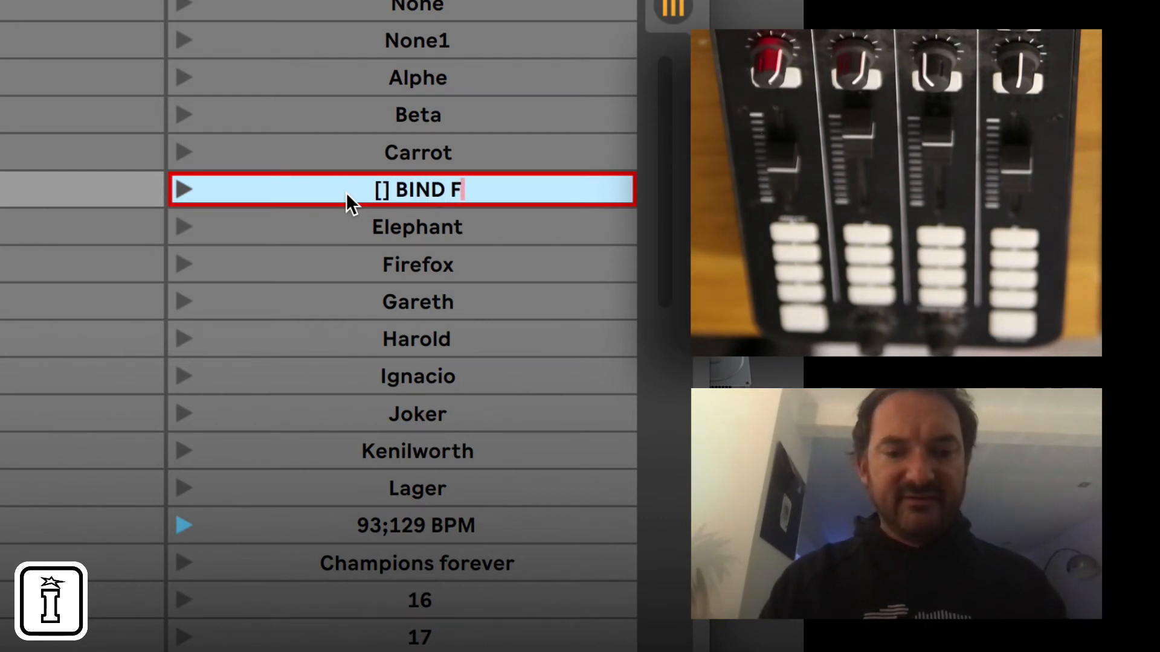
key("Backspace")
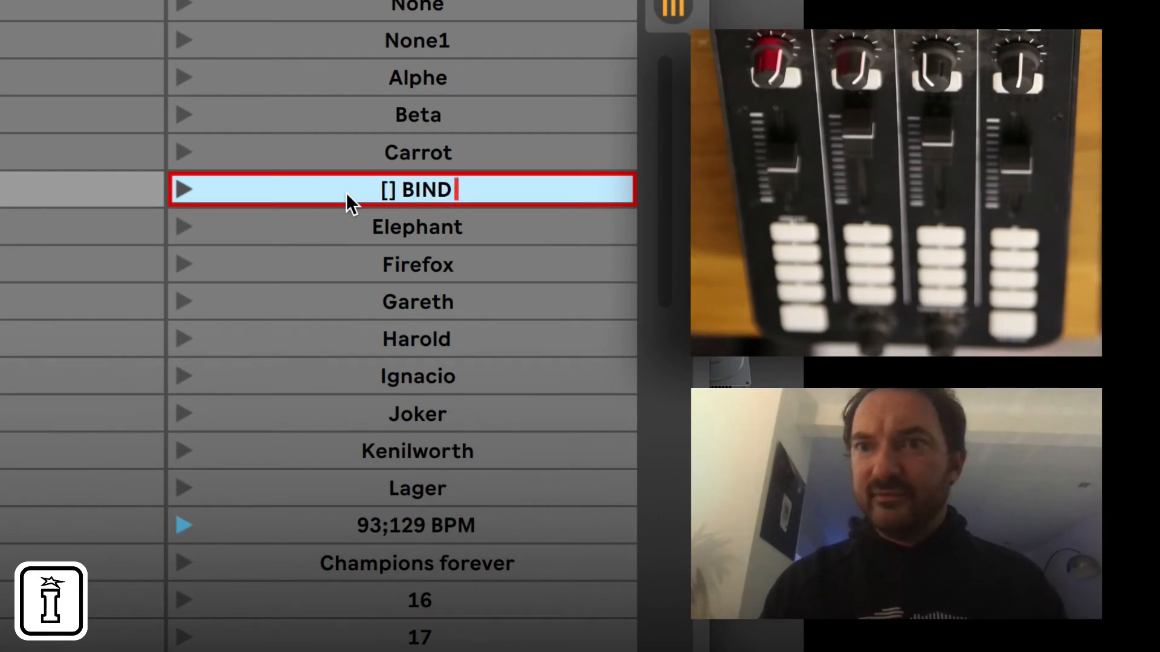
type("Fader_")
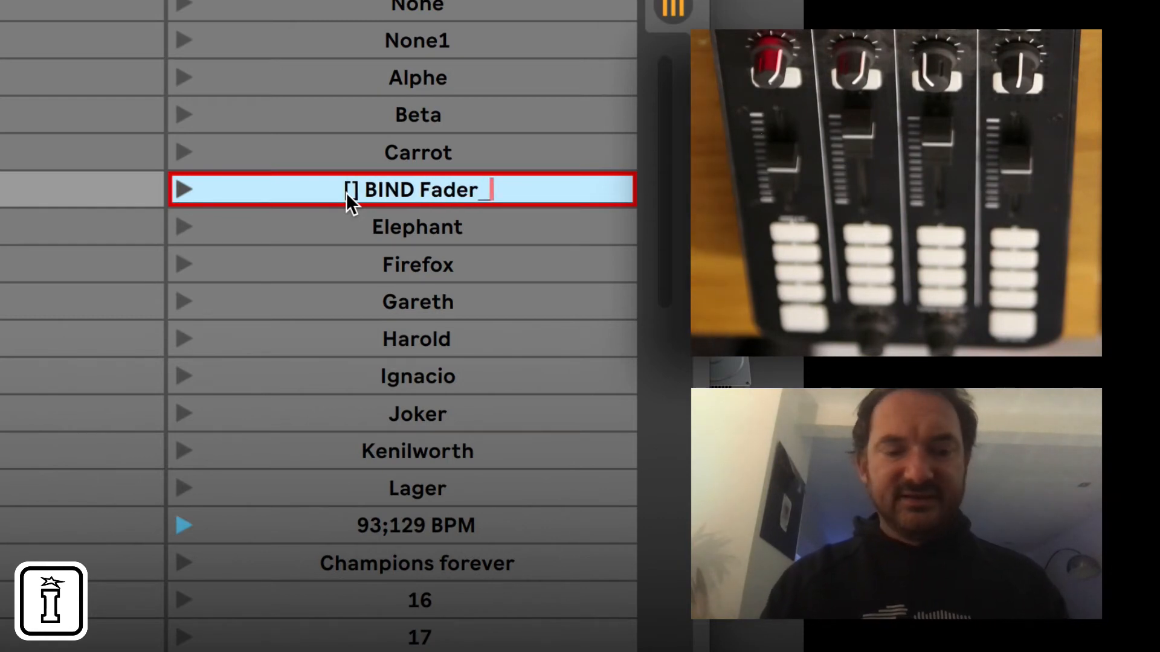
type("1 SEL")
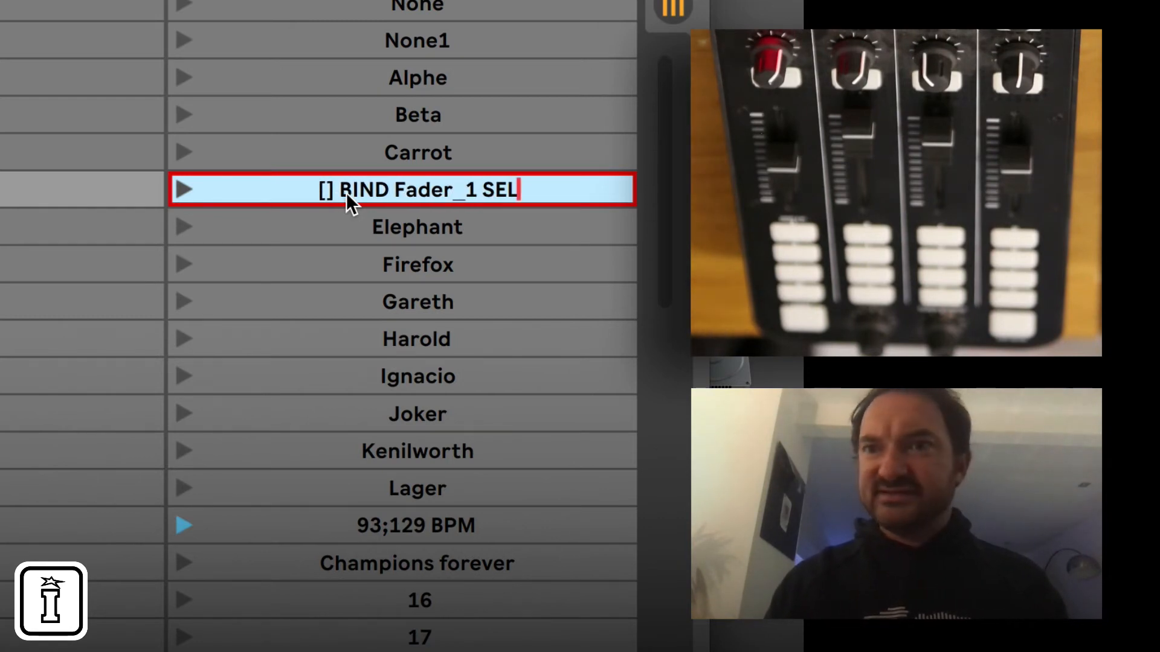
type("/SEND")
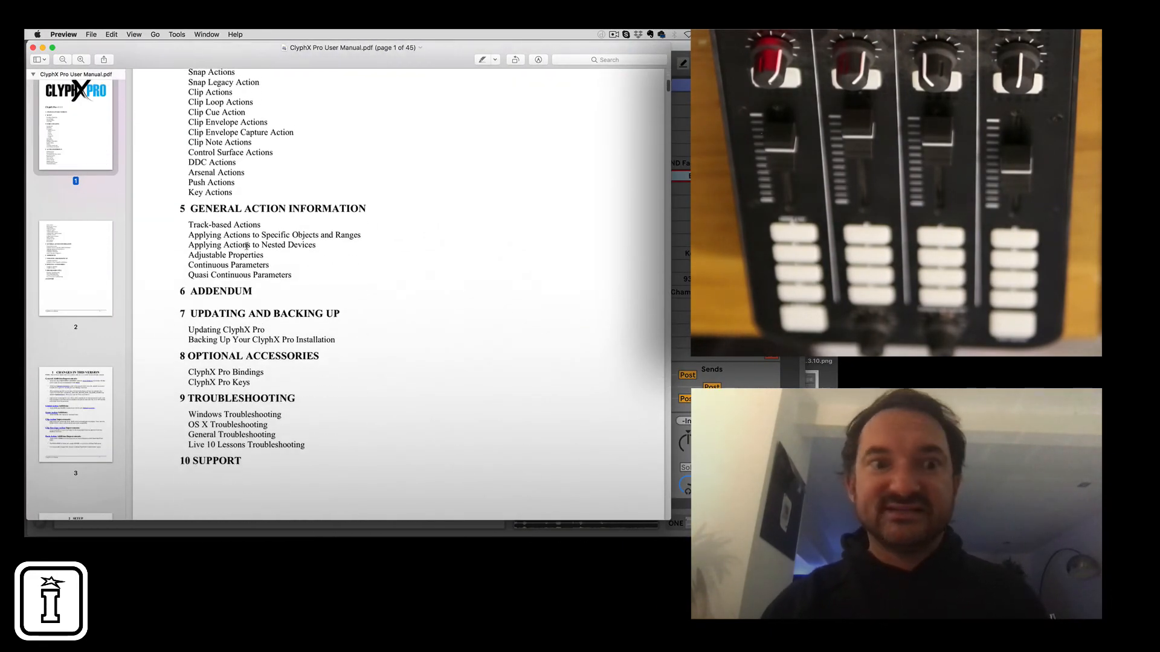
- Follow the manual from Changes in This Version and Optional Accessories to the BIND action
left_click(75, 413)
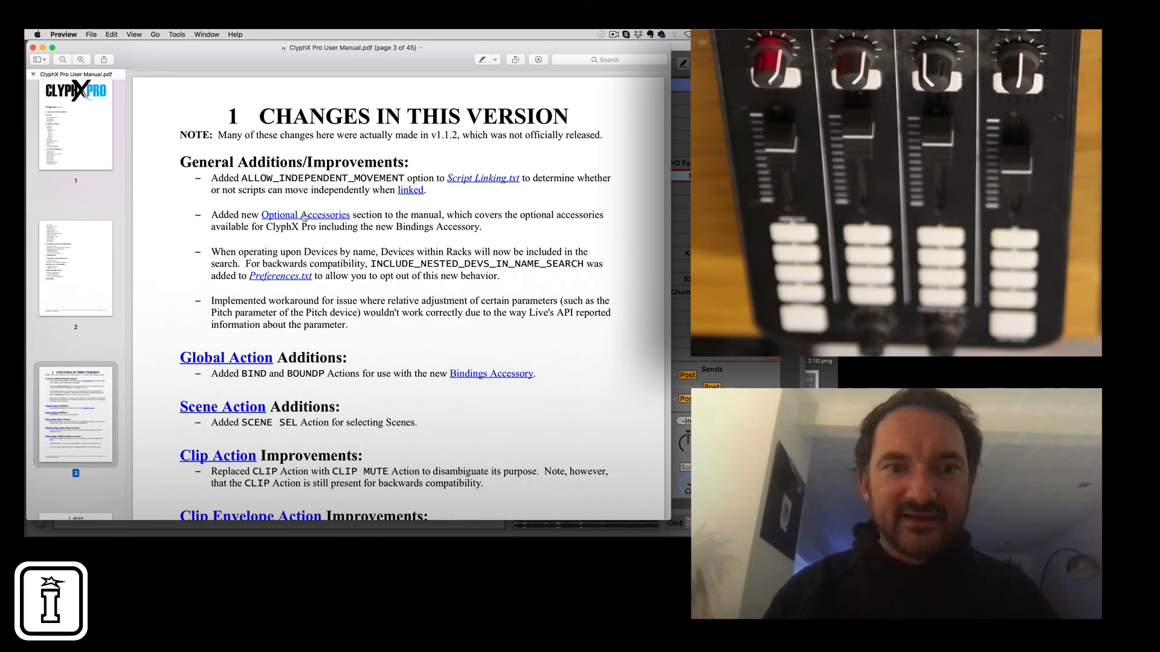
left_click(304, 214)
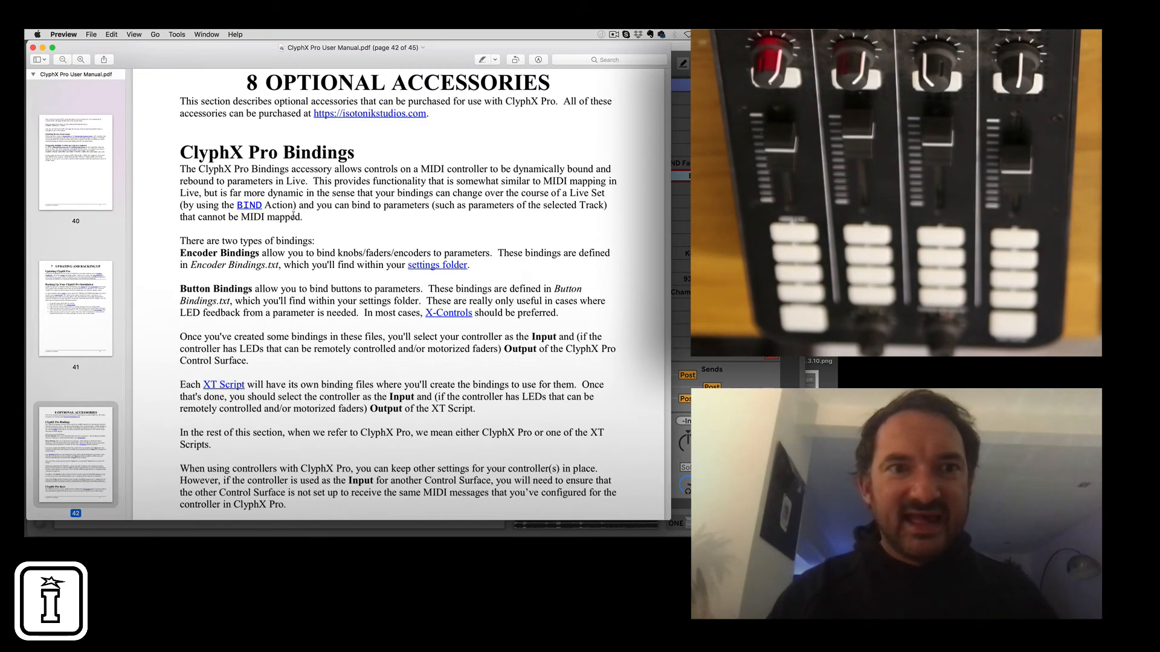
mouse_move(249, 205)
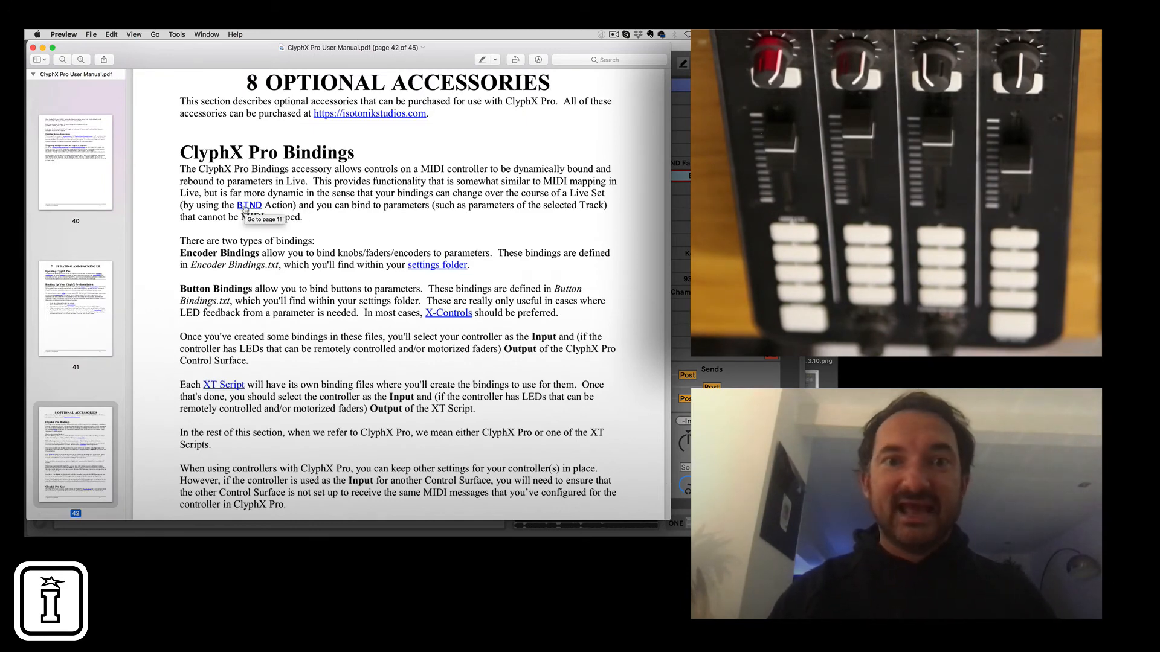
left_click(249, 206)
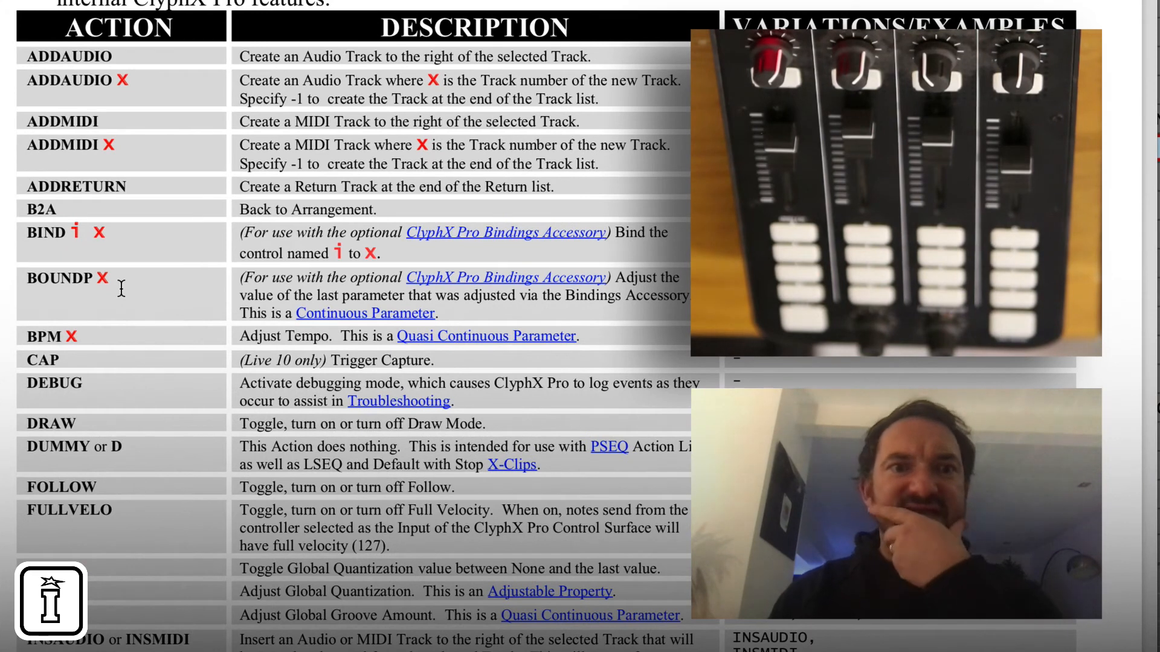
mouse_move(368, 270)
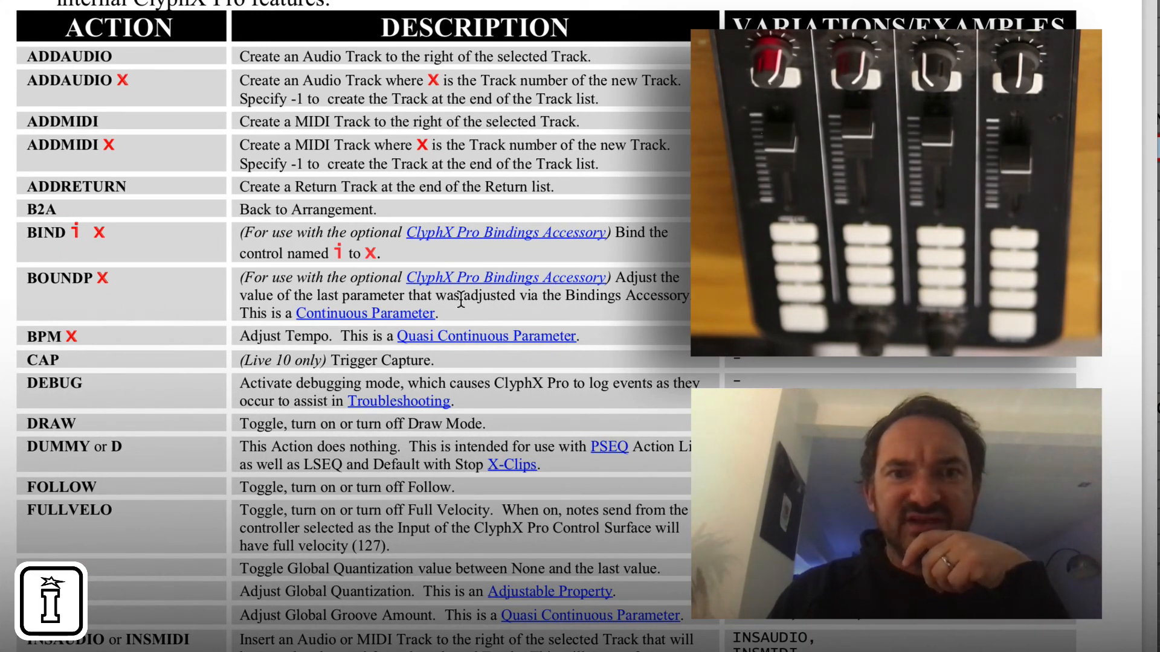
mouse_move(662, 313)
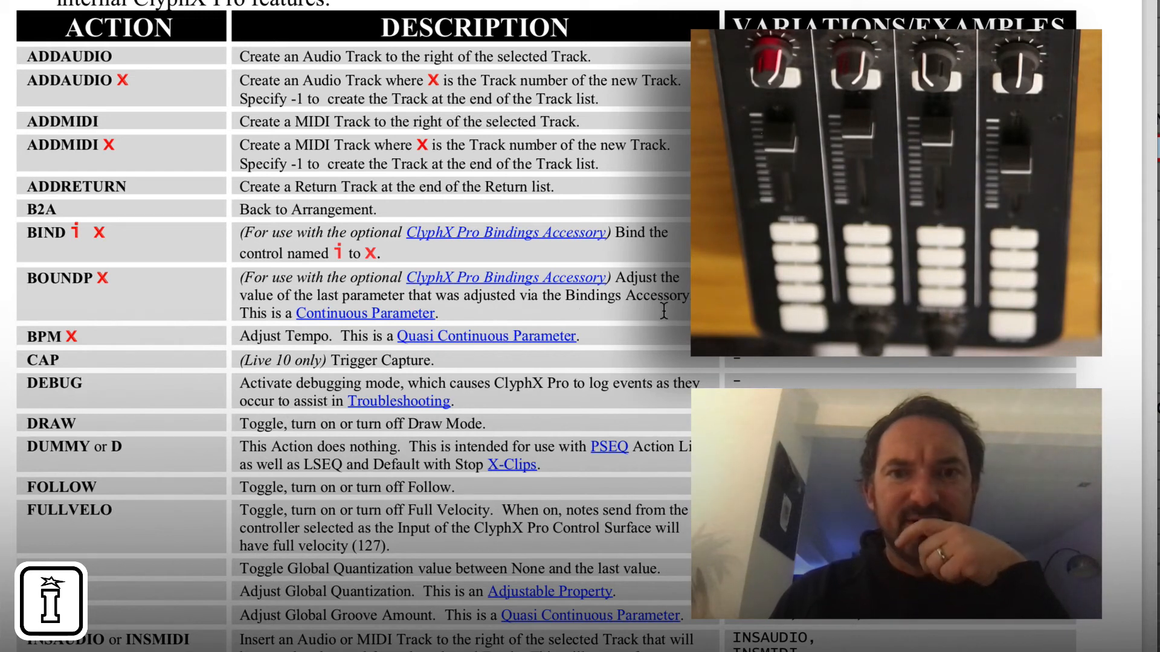